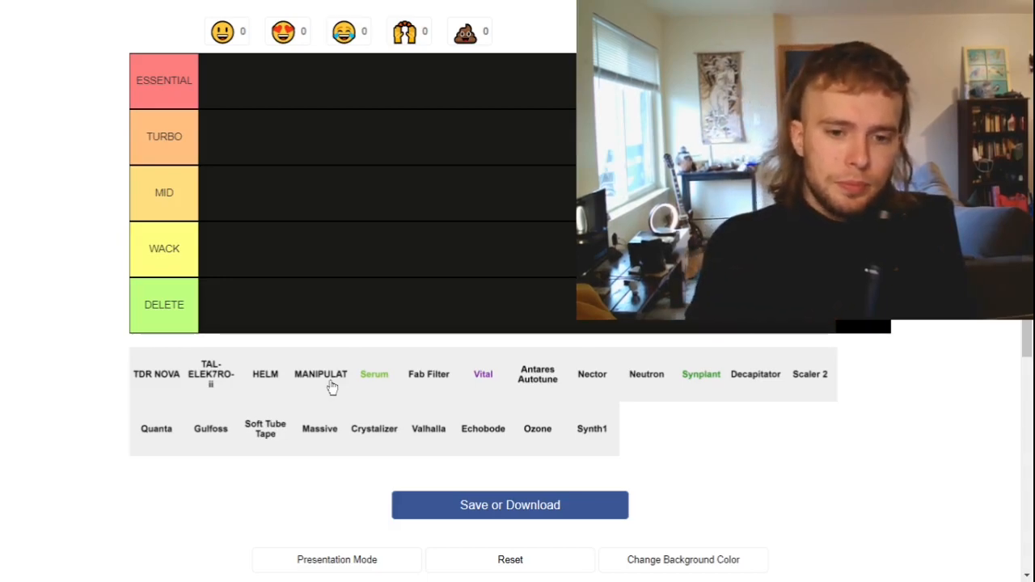
Step: Place the truncated-name MANIPULATOR plugin tile into the MID tier row
drag(320, 373, 226, 193)
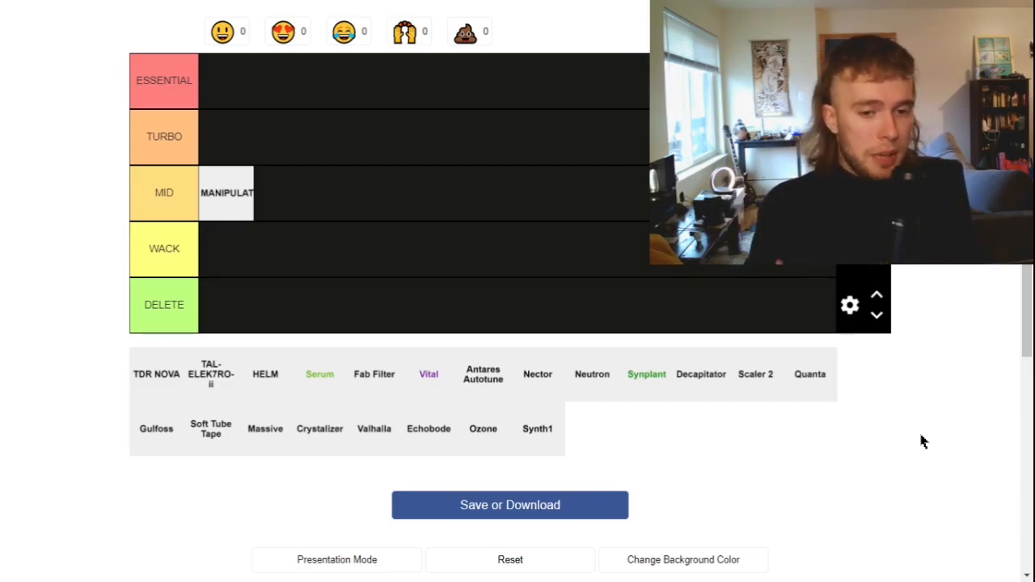
Step: Place the Serum plugin tile into the ESSENTIAL tier row
drag(320, 373, 226, 80)
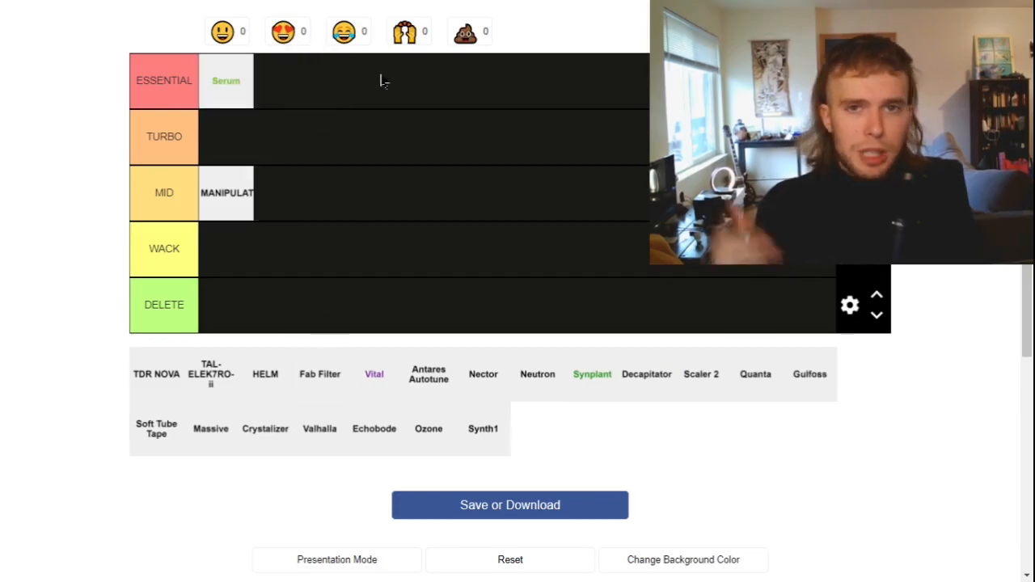
mouse_move(408, 169)
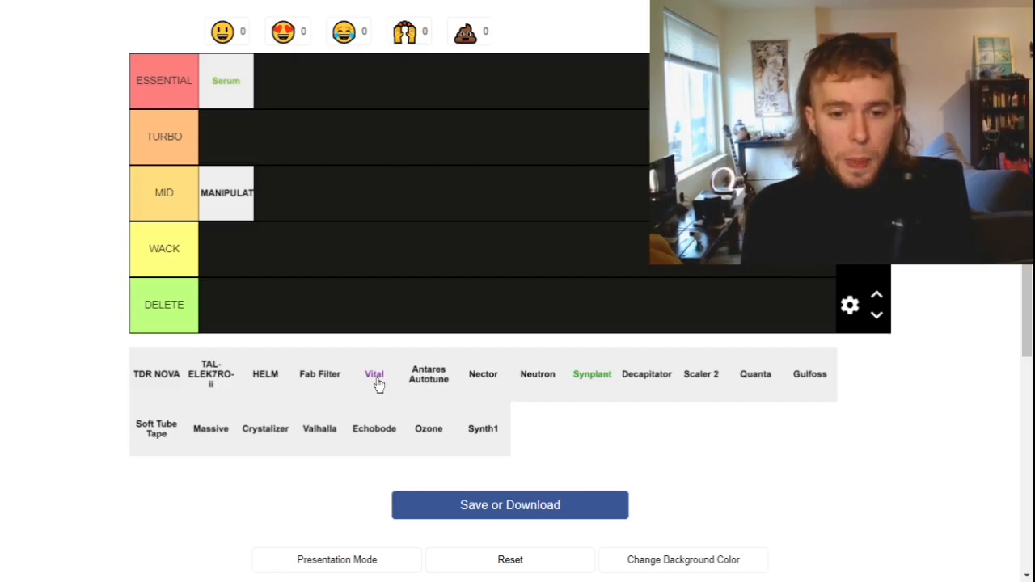
mouse_move(374, 380)
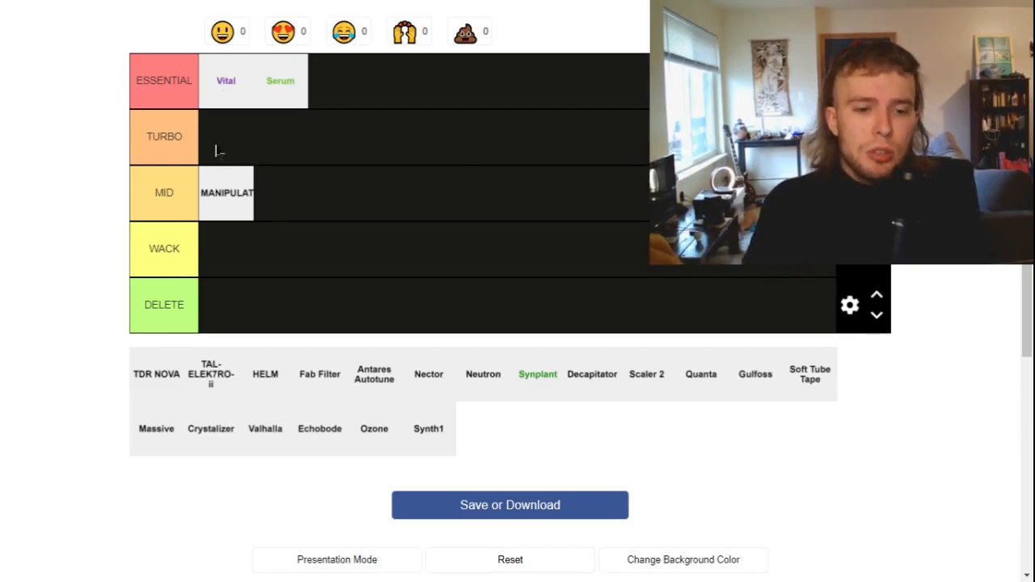
mouse_move(313, 387)
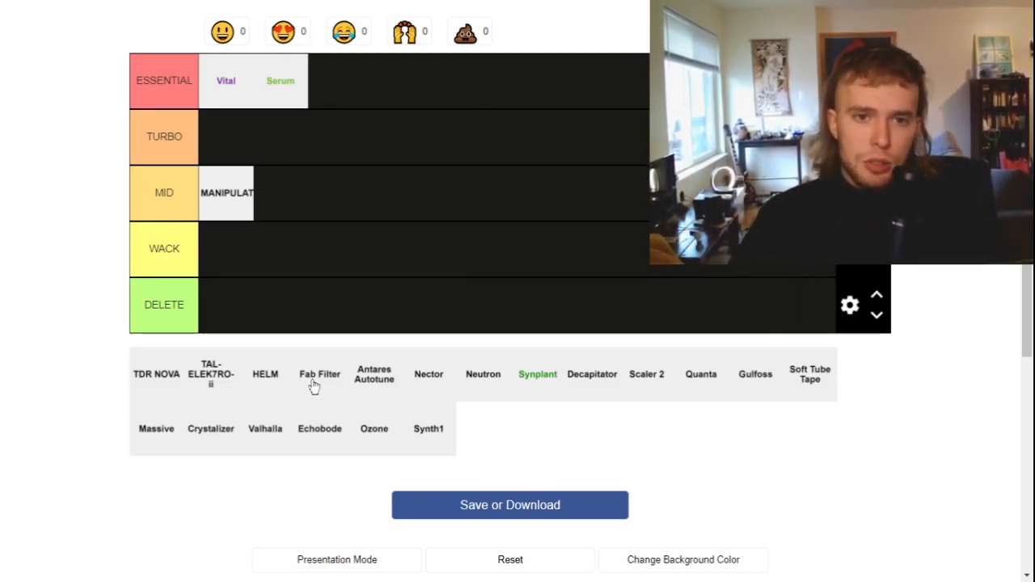
Step: Add Fab Filter between Vital and Serum, and Antares Autotune at the end of ESSENTIAL
drag(319, 374, 281, 80)
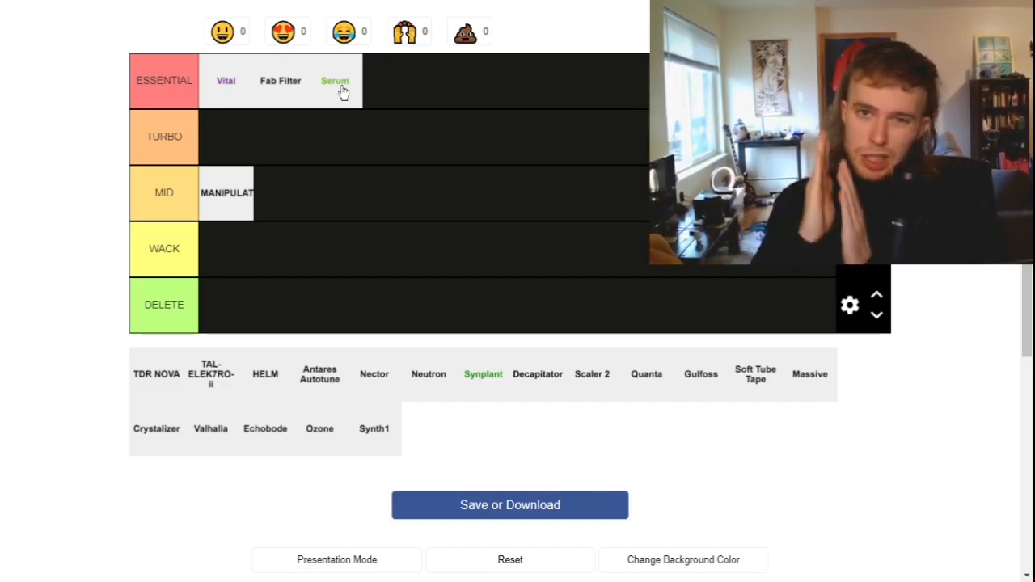
mouse_move(337, 391)
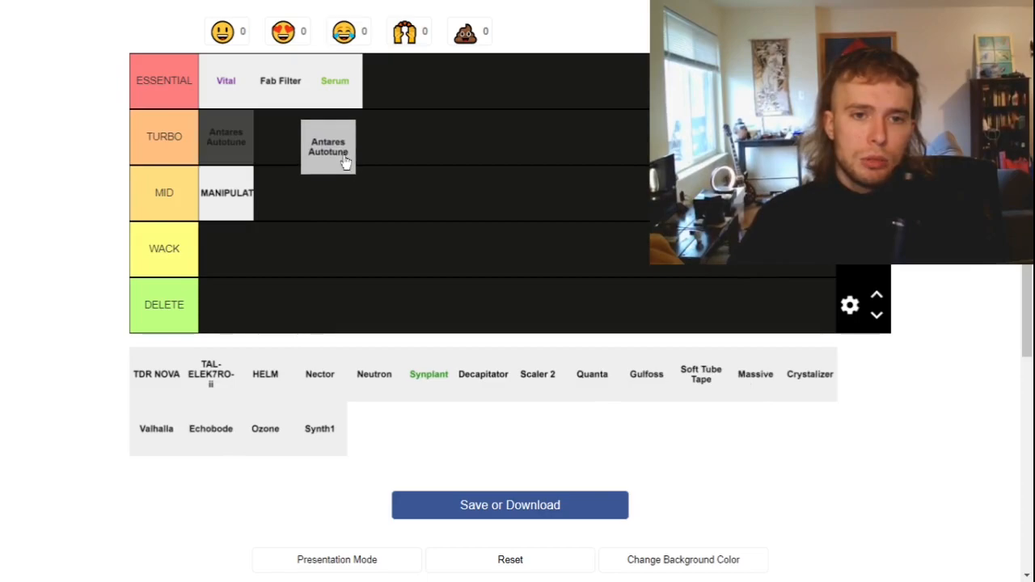
drag(328, 146, 409, 87)
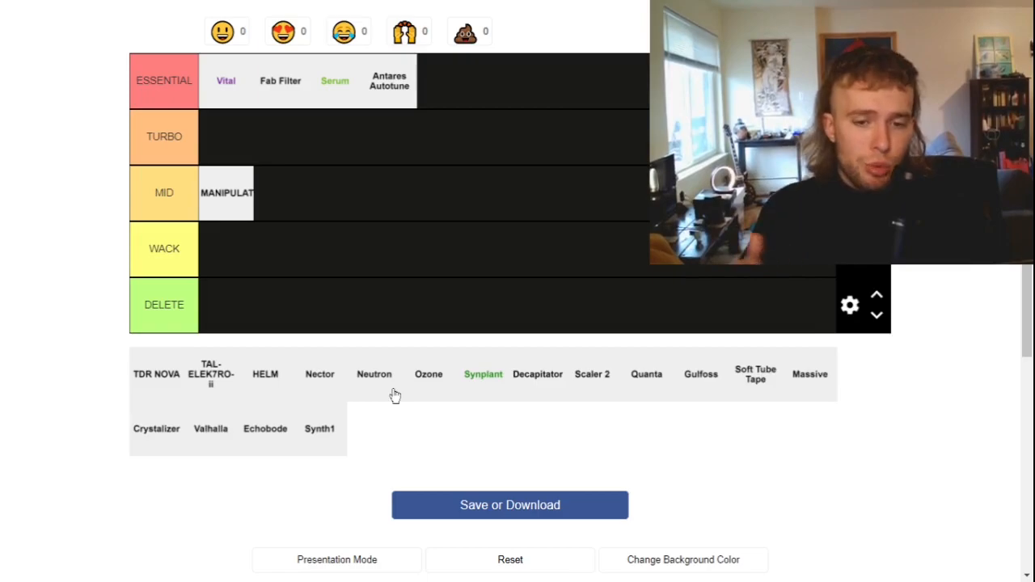
mouse_move(383, 396)
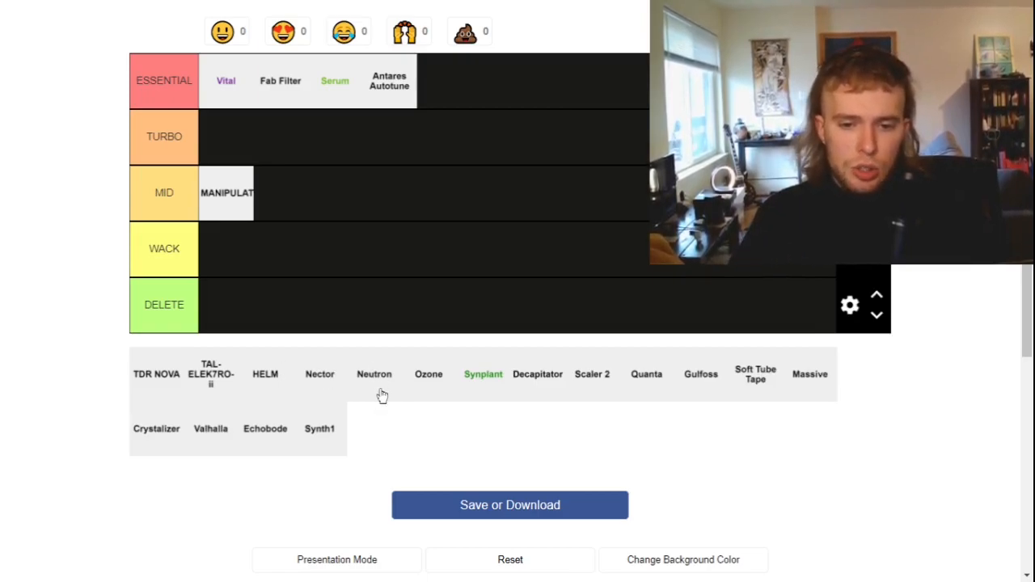
mouse_move(425, 293)
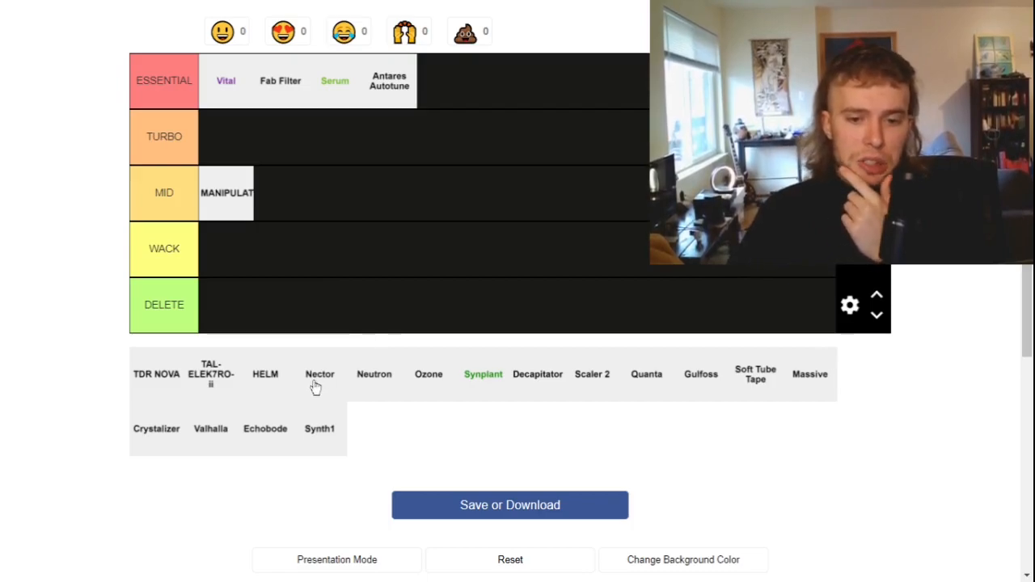
mouse_move(376, 400)
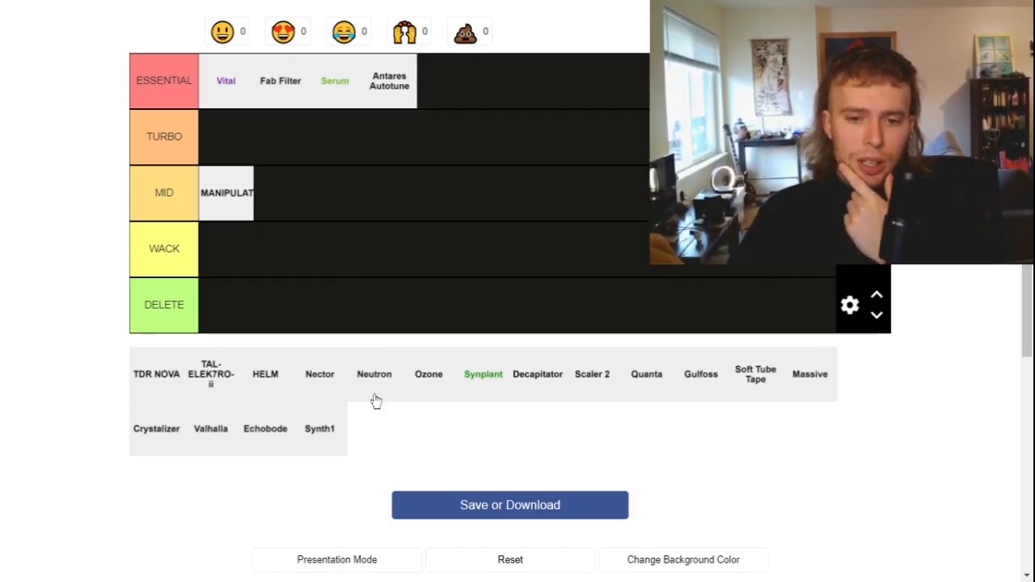
mouse_move(426, 395)
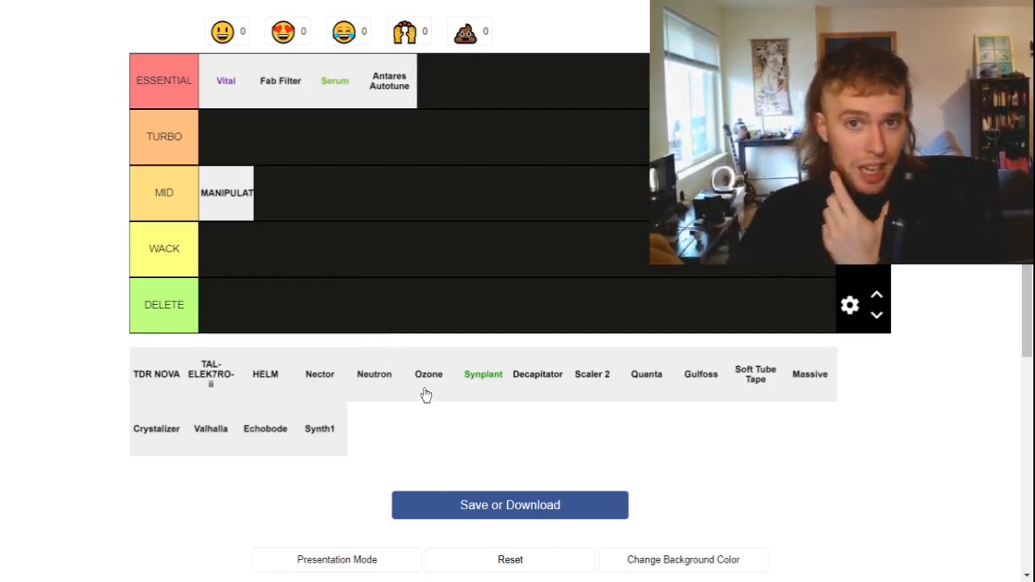
mouse_move(412, 383)
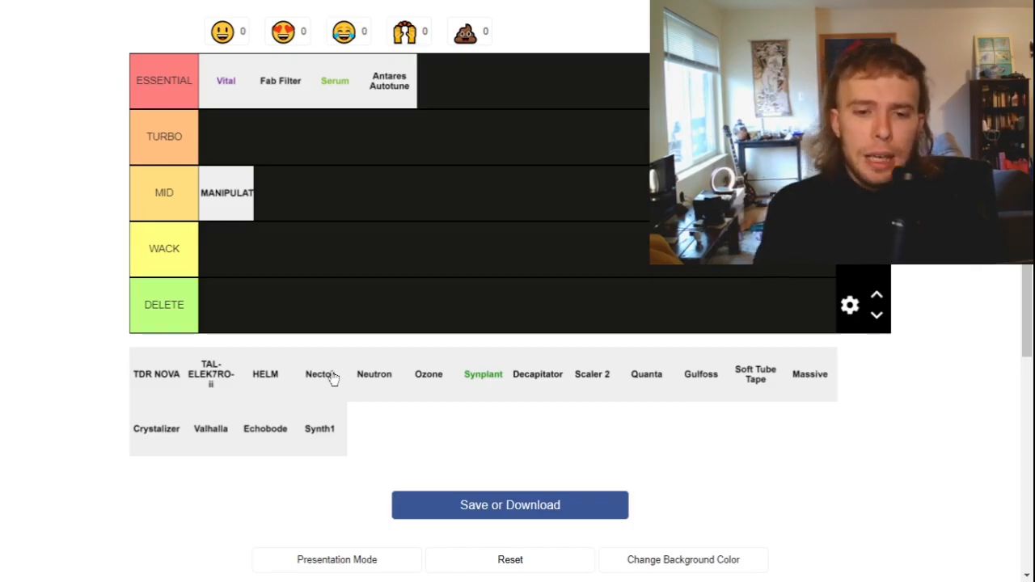
Step: Place Nector in the WACK row, with Neutron right next to it
drag(321, 373, 226, 248)
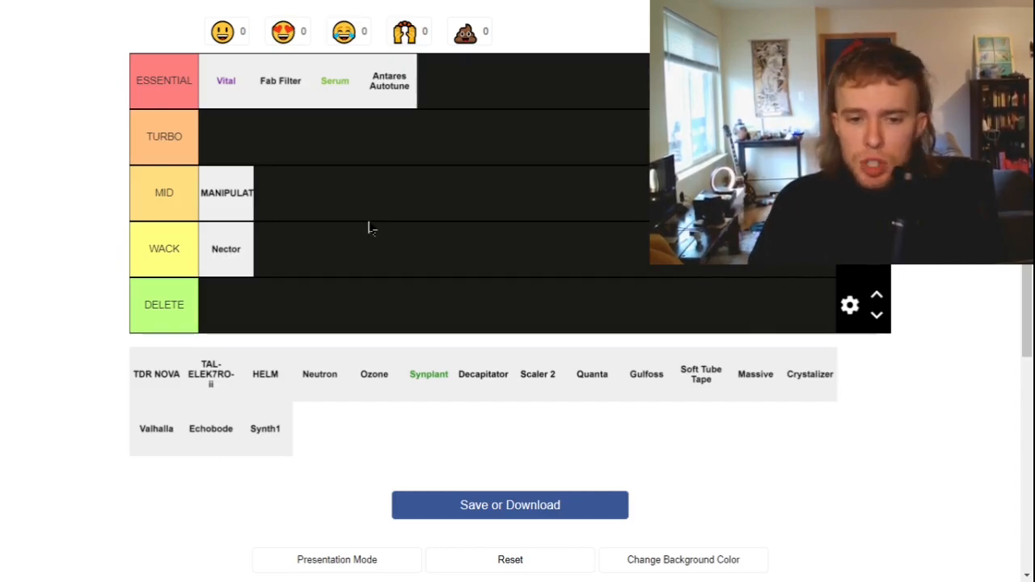
mouse_move(326, 392)
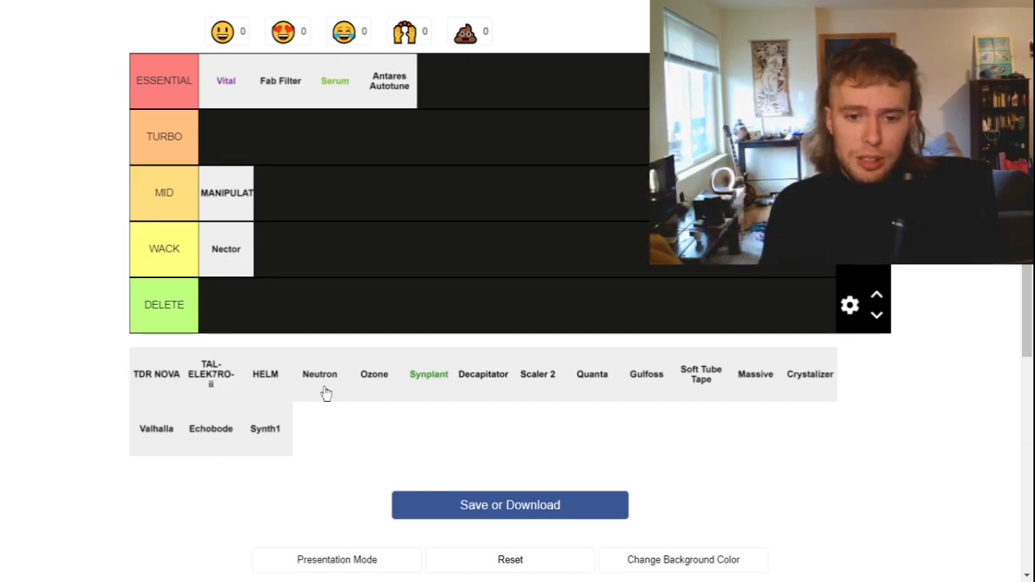
drag(319, 373, 280, 249)
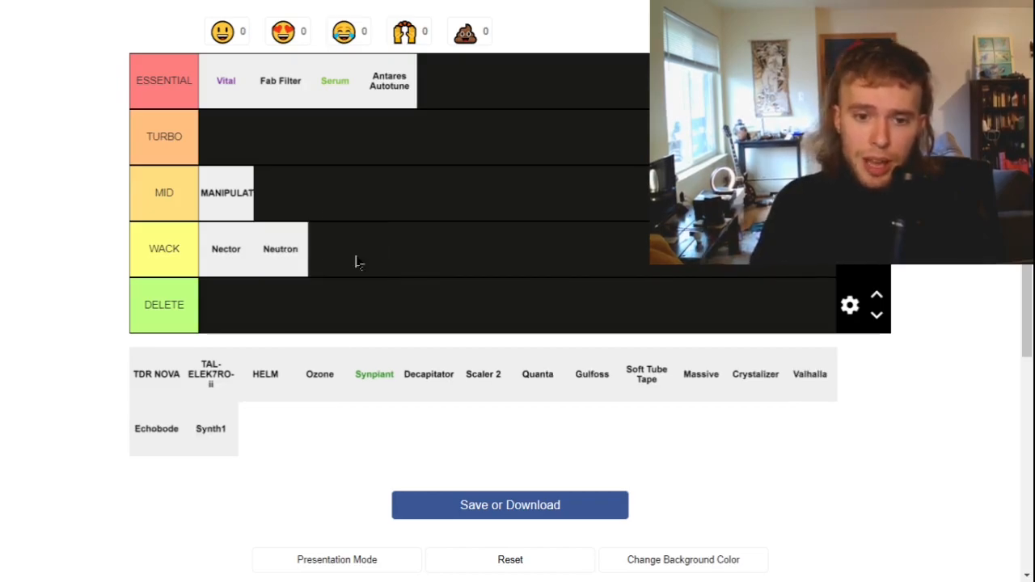
mouse_move(325, 390)
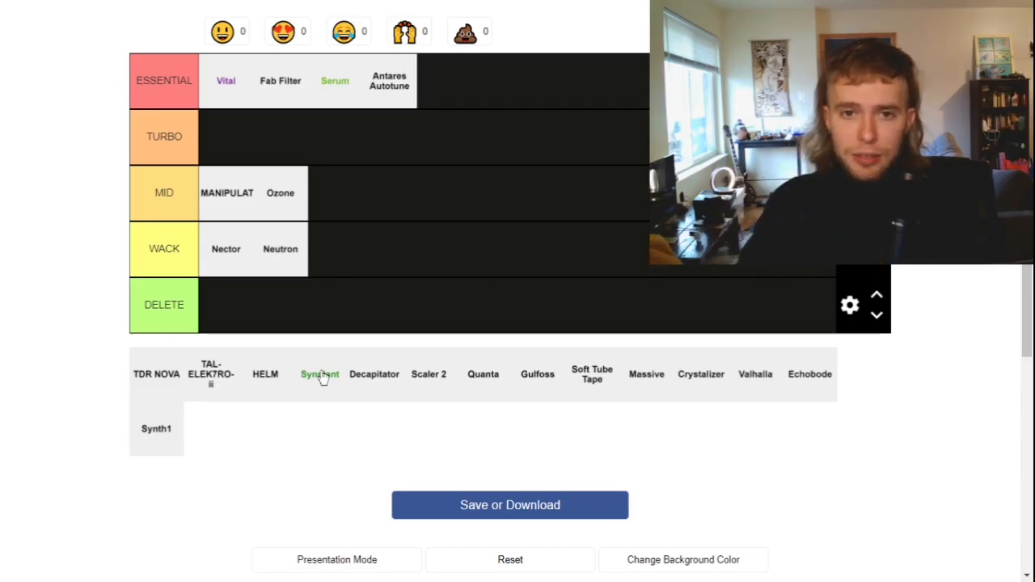
Step: Add Synplant to ESSENTIAL and settle Decapitator after Ozone in MID
drag(319, 374, 336, 80)
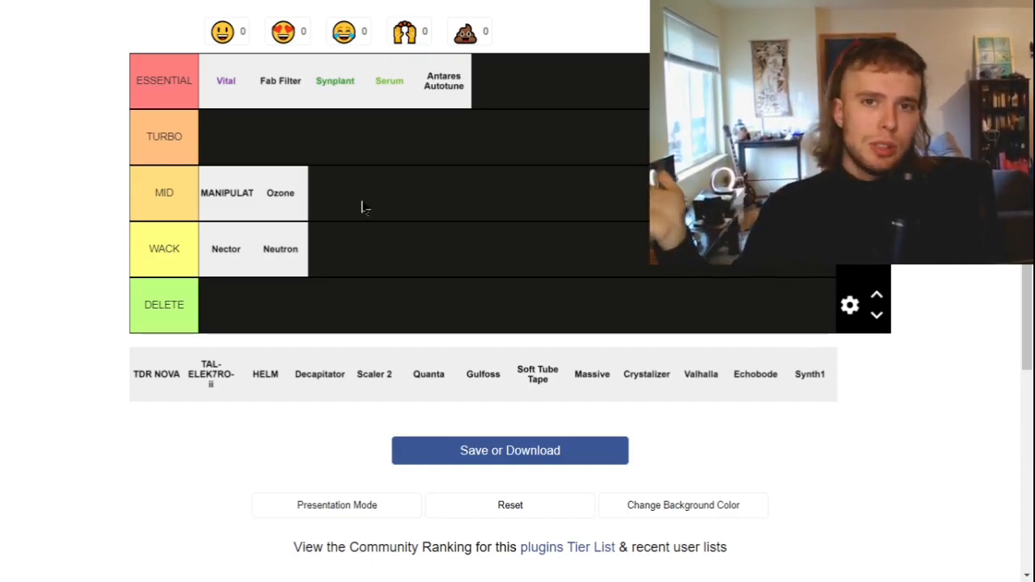
drag(320, 373, 360, 201)
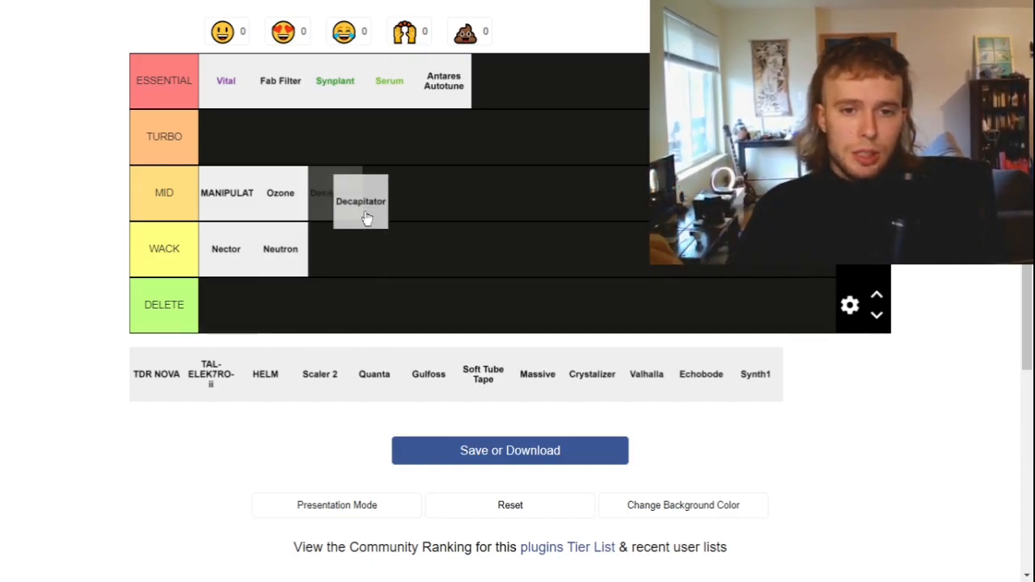
drag(361, 202, 334, 193)
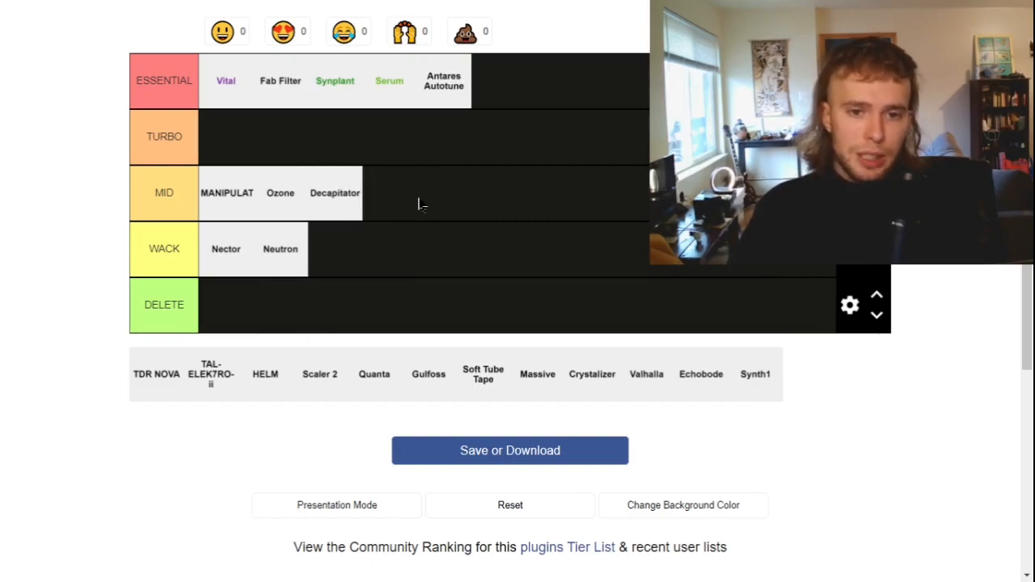
mouse_move(316, 398)
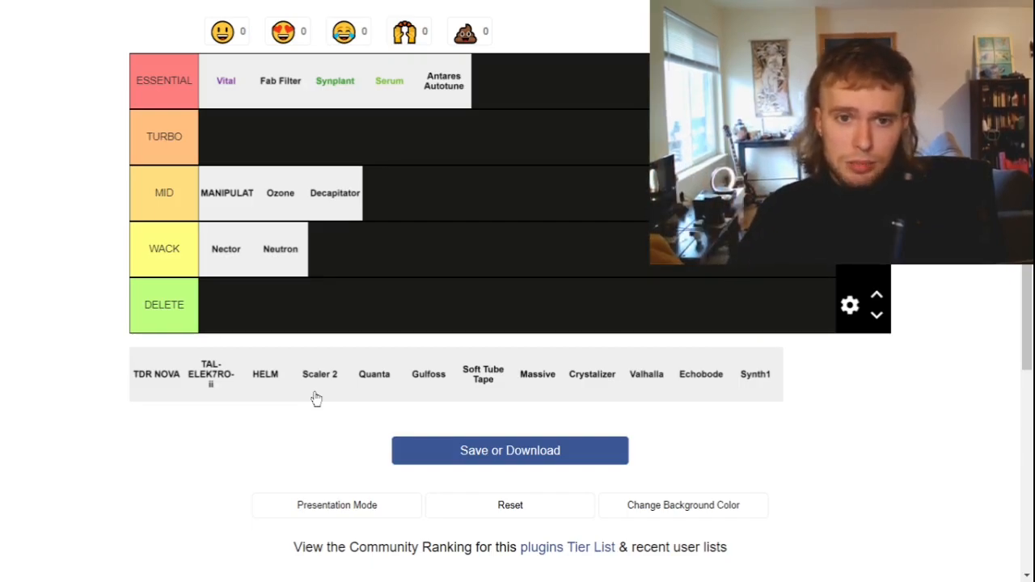
Step: Place Scaler 2 and Quanta in TURBO, and Gulfoss at the end of MID
drag(319, 373, 226, 135)
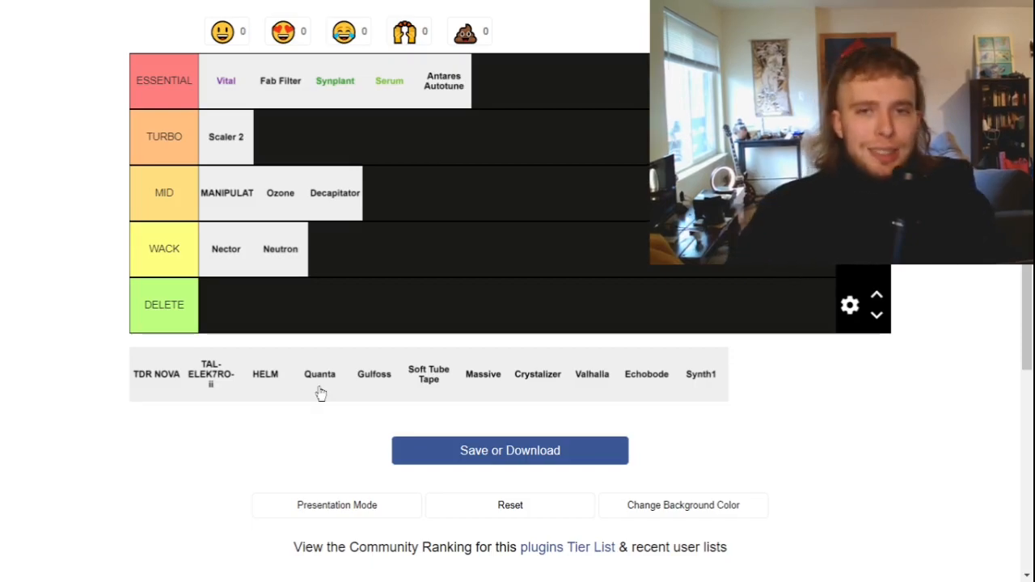
mouse_move(304, 378)
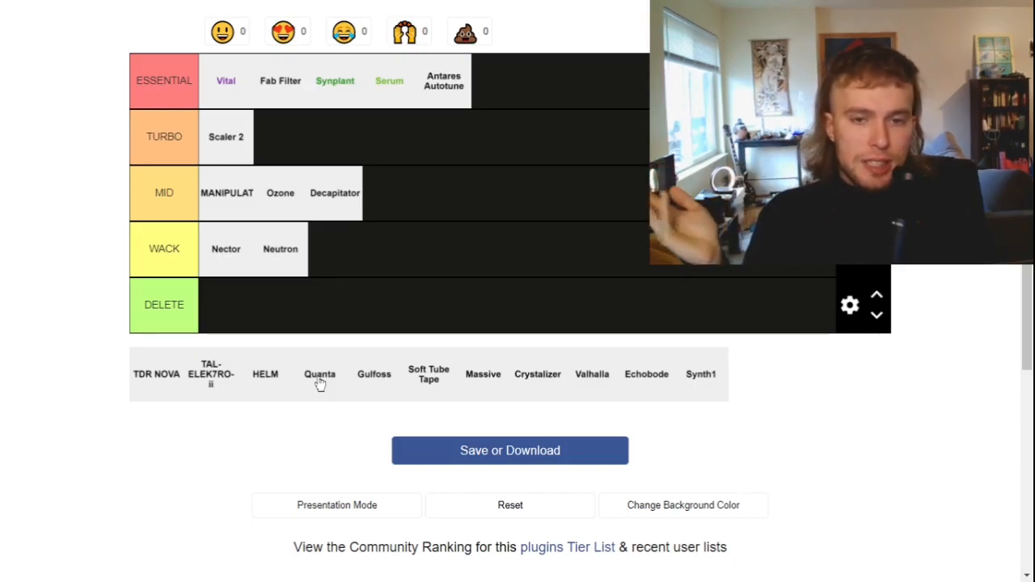
drag(319, 374, 226, 136)
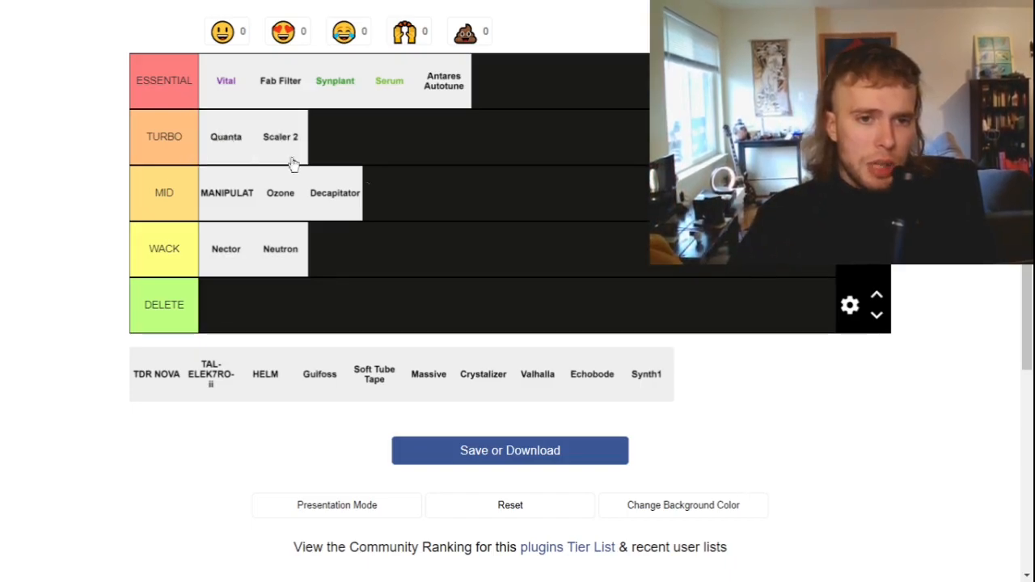
mouse_move(325, 395)
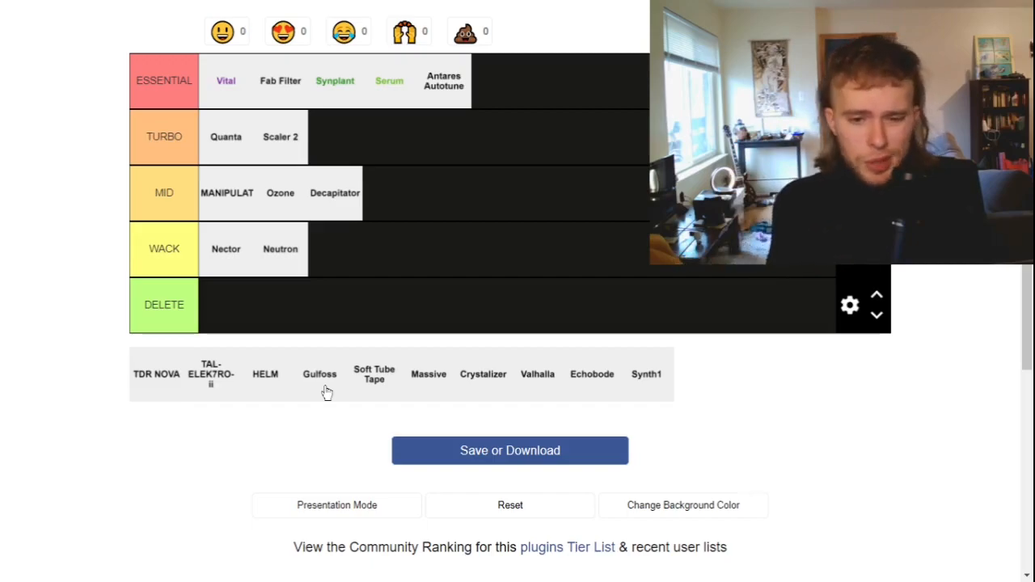
drag(319, 374, 404, 305)
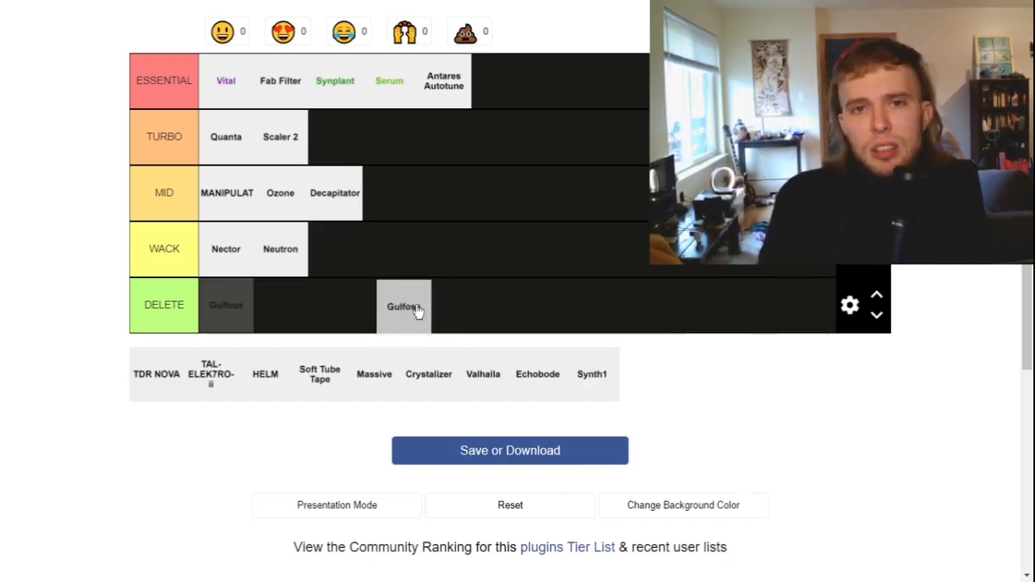
drag(405, 305, 389, 193)
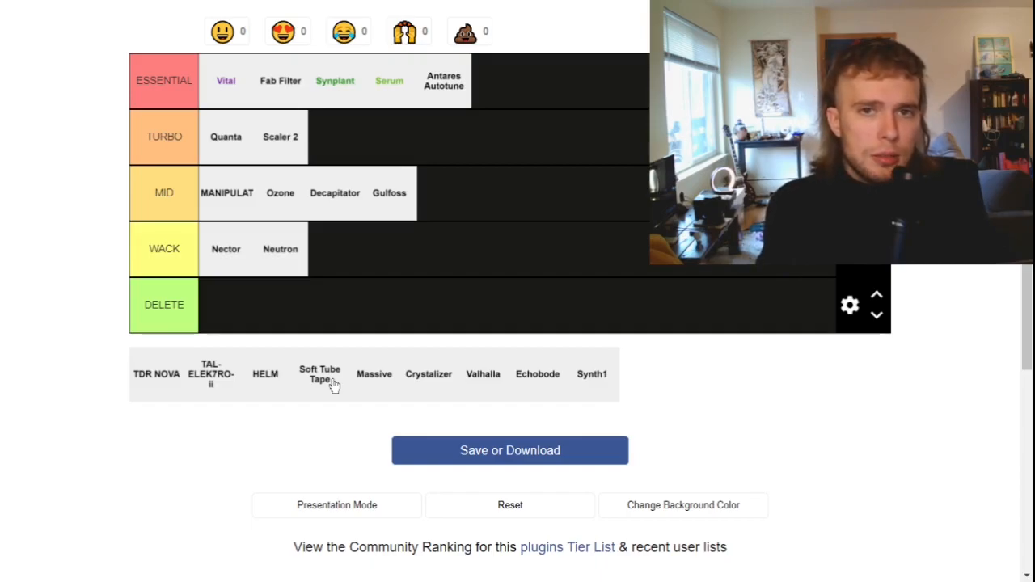
Step: Rank Soft Tube Tape and Crystalizer in TURBO, and Massive at the start of WACK
drag(319, 373, 555, 138)
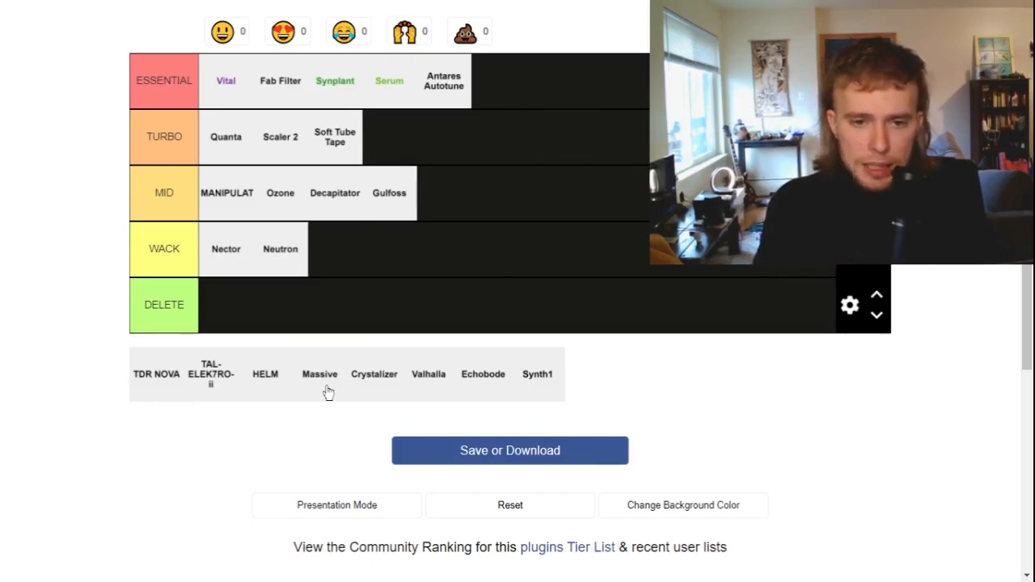
drag(320, 373, 225, 249)
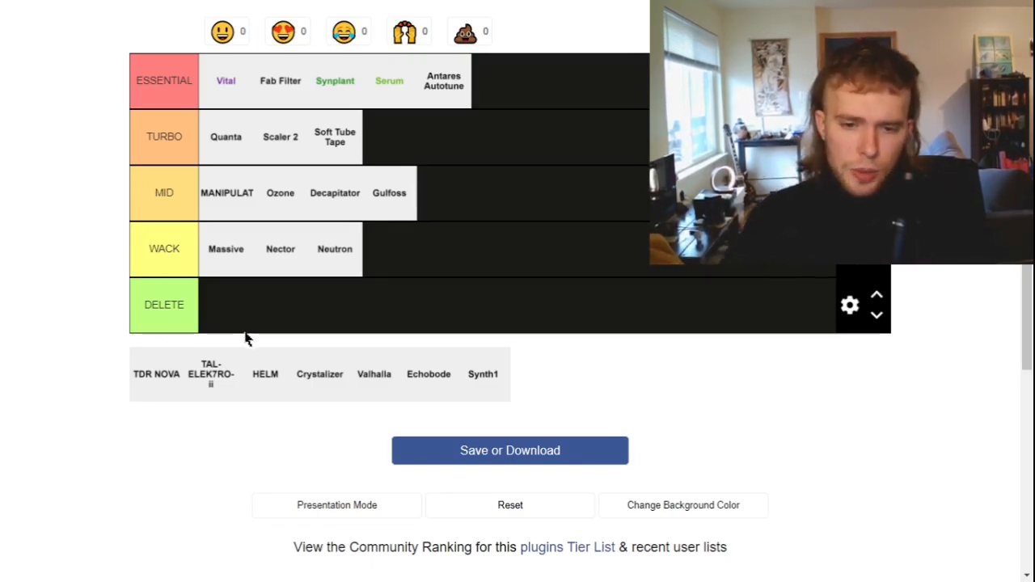
mouse_move(318, 384)
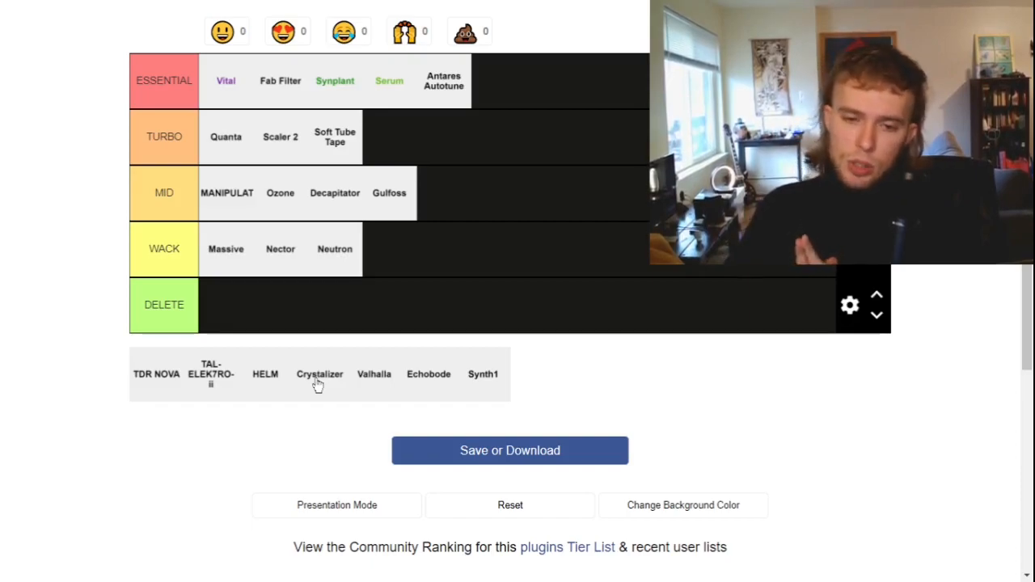
drag(320, 374, 384, 332)
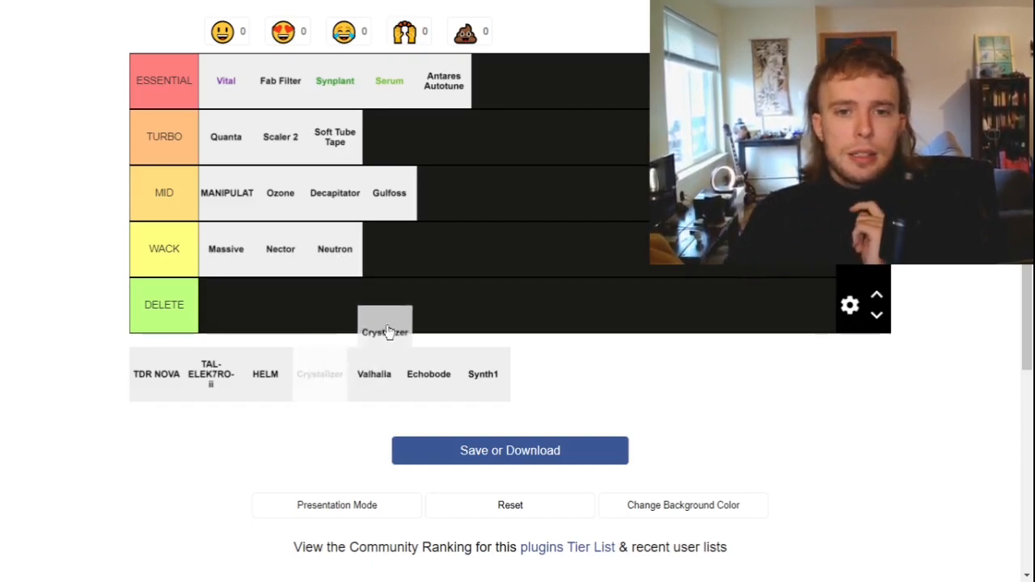
drag(385, 332, 389, 137)
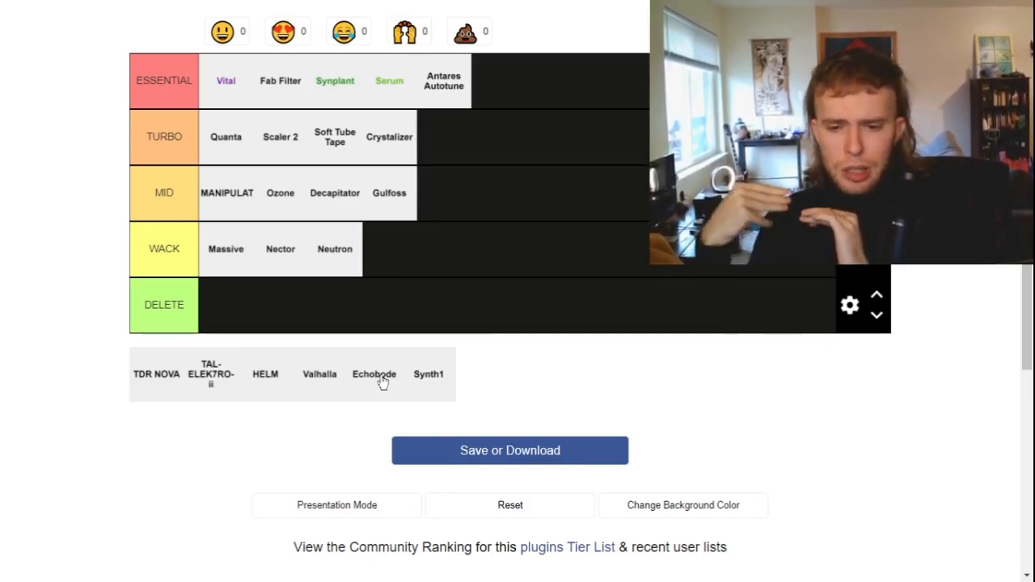
Step: Place Echobode second in TURBO, TDR NOVA after MANIPULAT in MID, TAL-ELEK7RO-ii in DELETE
drag(373, 373, 279, 136)
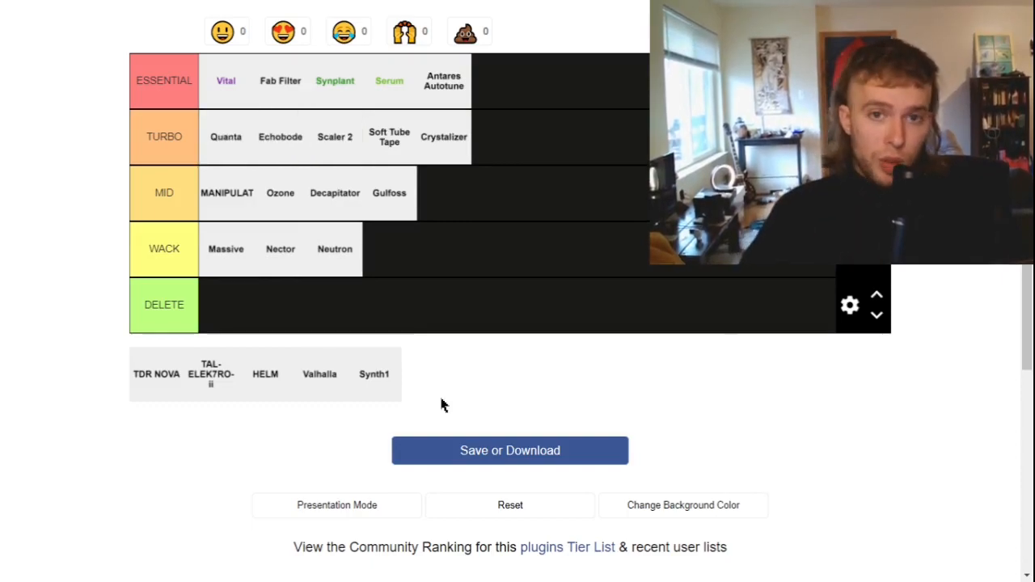
mouse_move(19, 398)
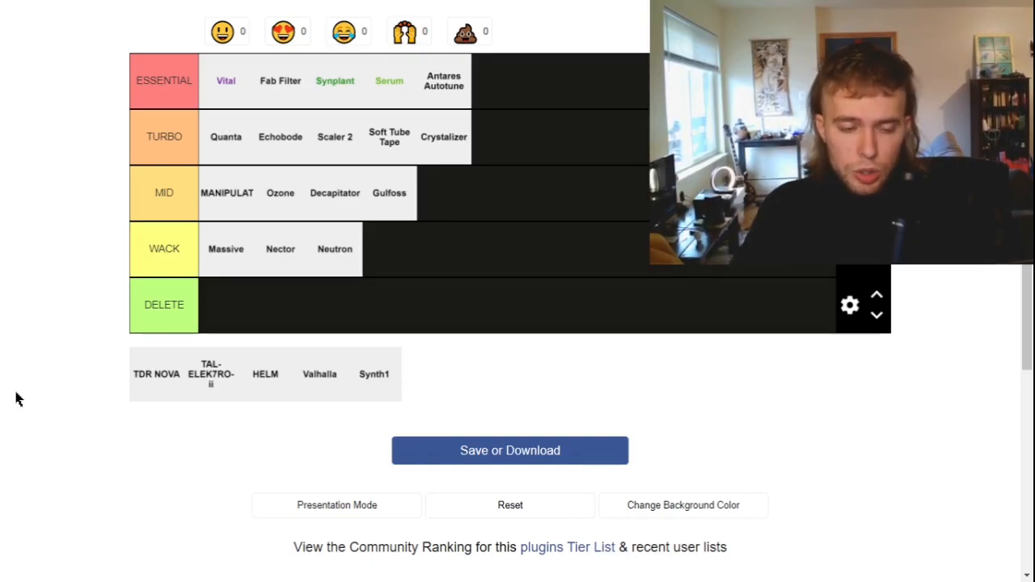
mouse_move(160, 389)
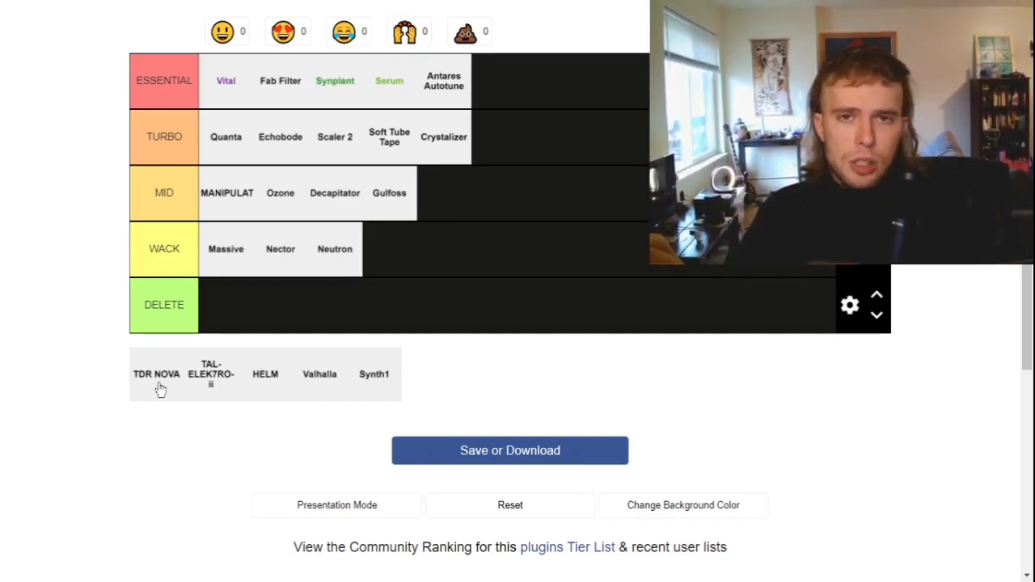
mouse_move(131, 400)
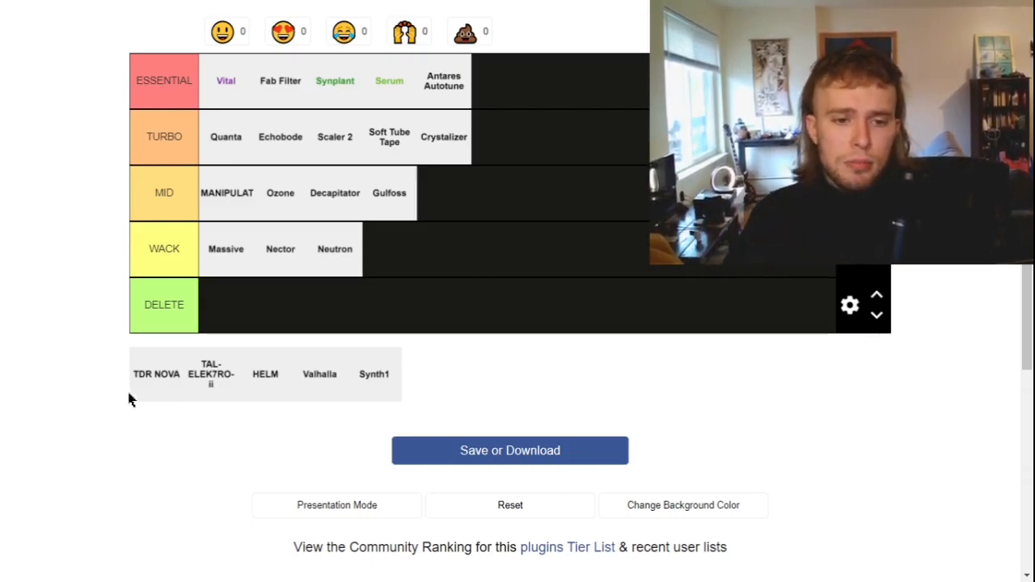
drag(157, 374, 280, 193)
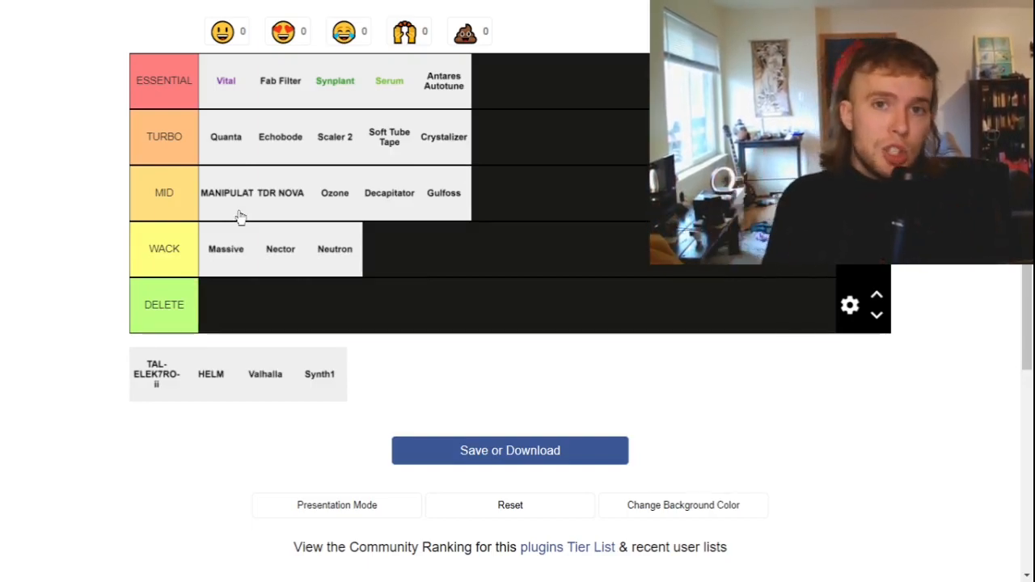
mouse_move(157, 402)
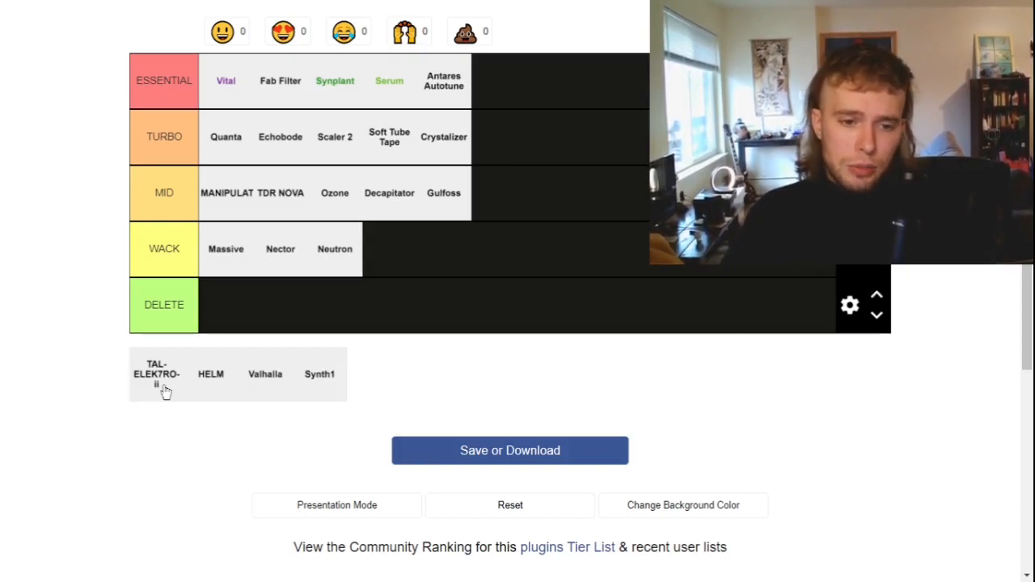
drag(157, 373, 226, 305)
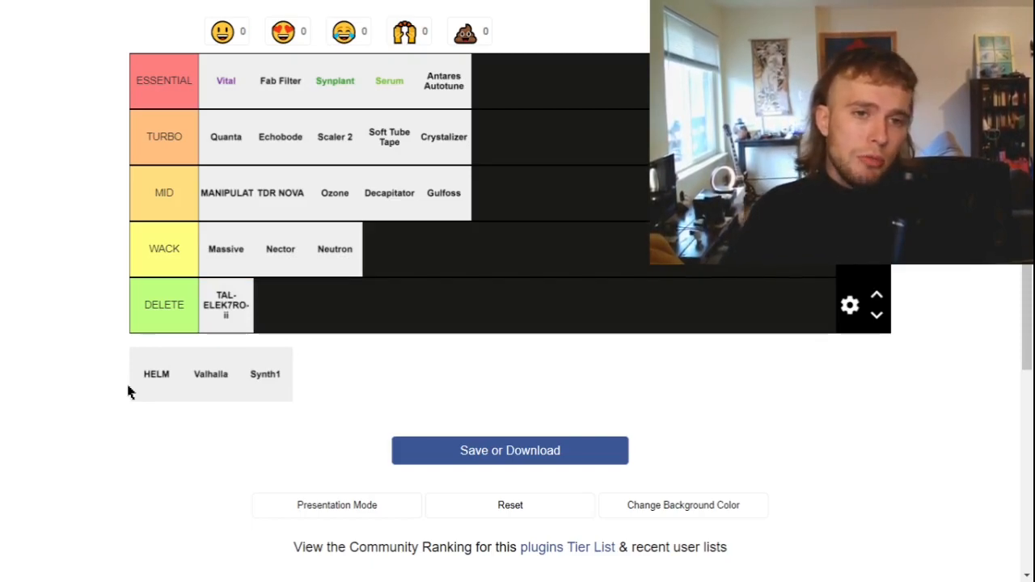
mouse_move(153, 394)
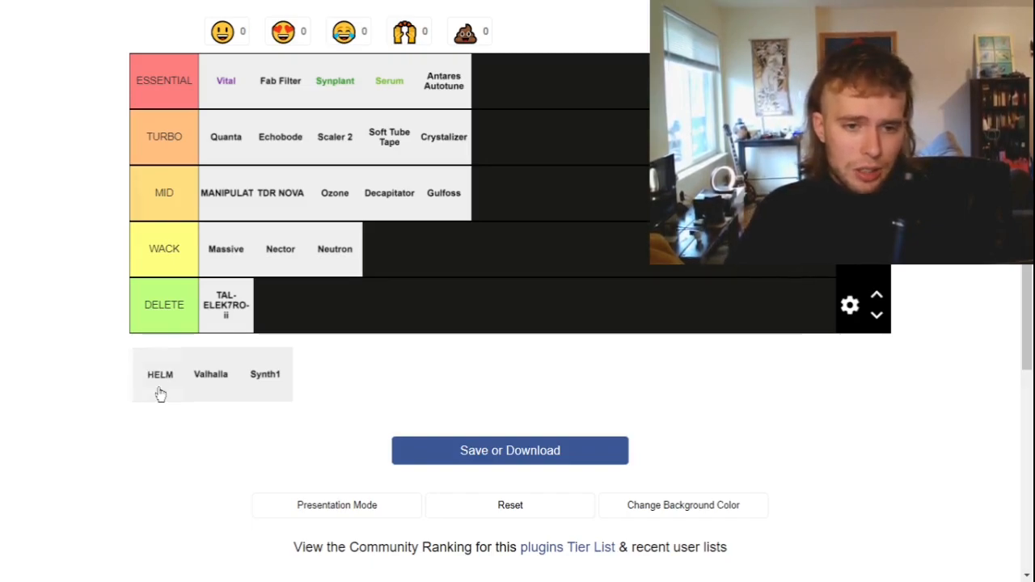
Step: Add HELM to the end of WACK, Valhalla to the end of TURBO, Synth1 first in MID
drag(160, 373, 389, 248)
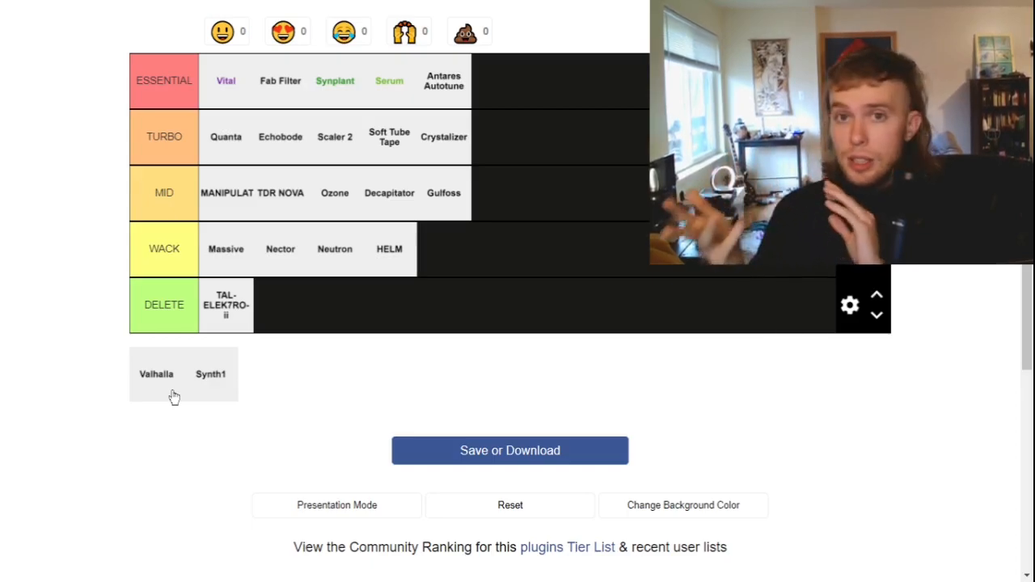
drag(157, 373, 498, 137)
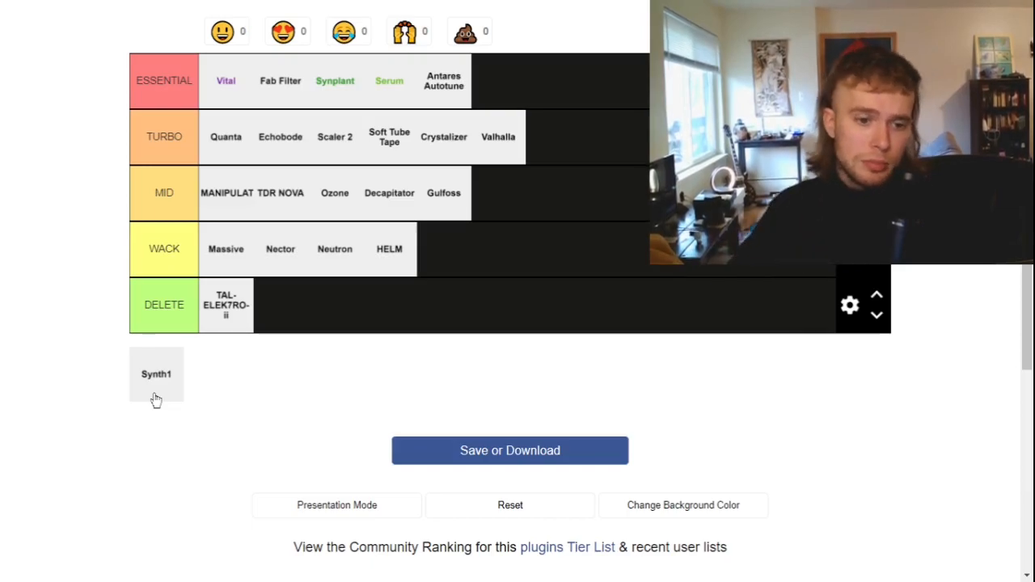
drag(156, 373, 229, 192)
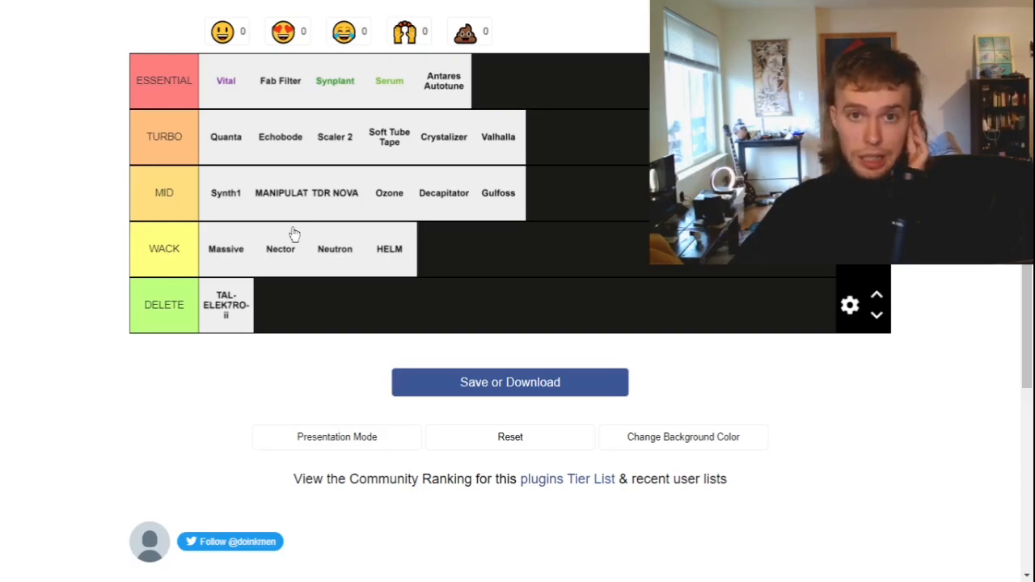
mouse_move(307, 266)
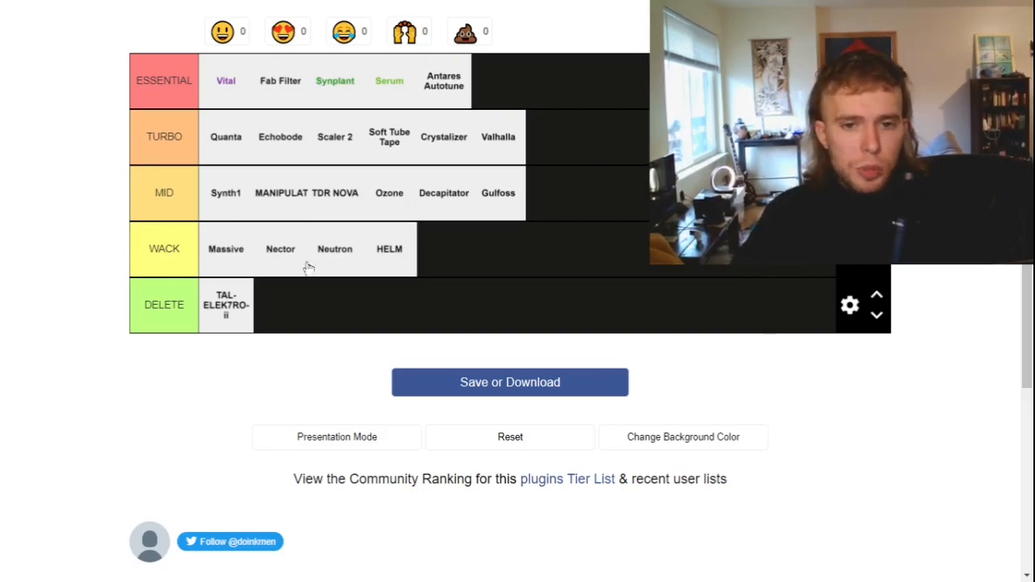
mouse_move(181, 380)
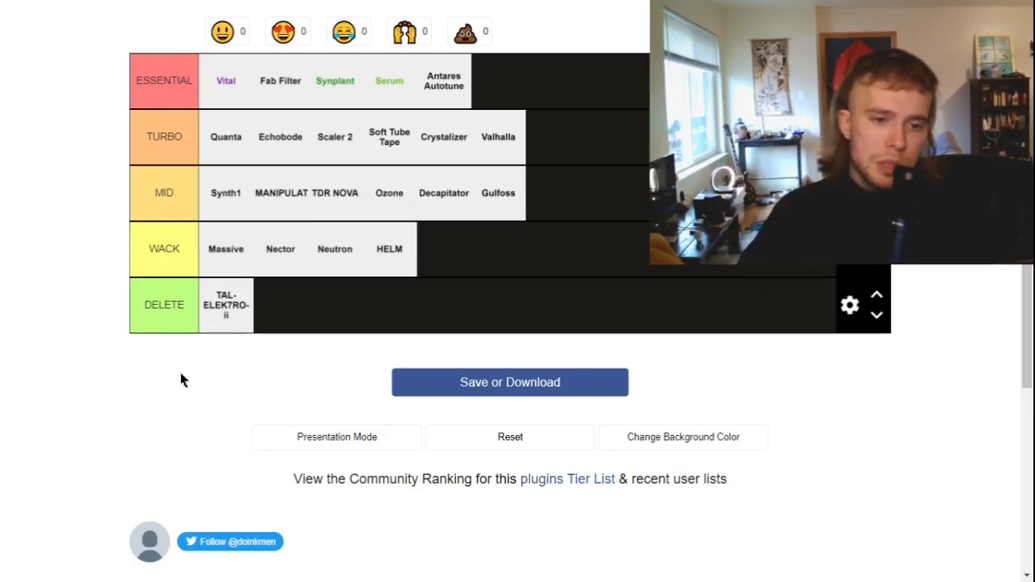